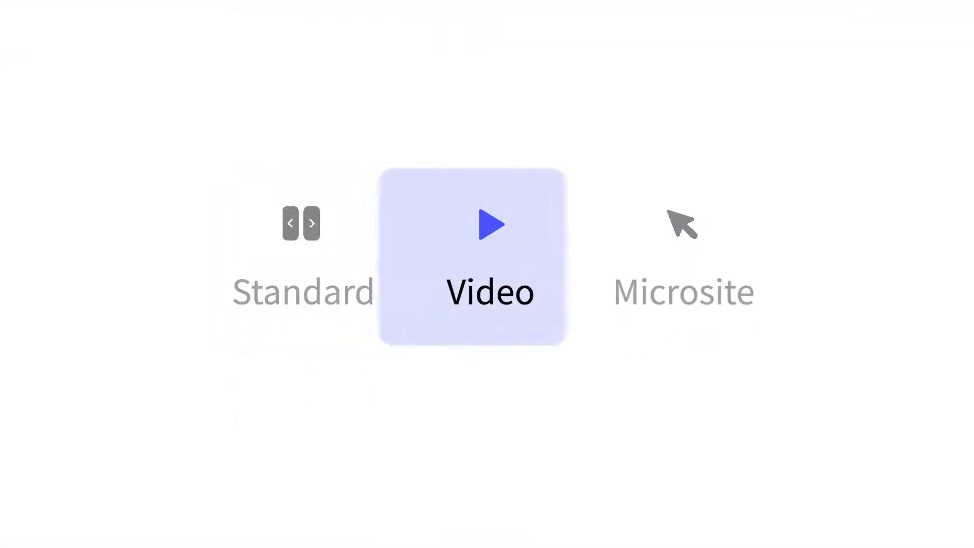
Step: Show the presentation's Navigation settings with Standard, Video and Microsite modes
{"action": "left_click", "coordinate": [474, 256]}
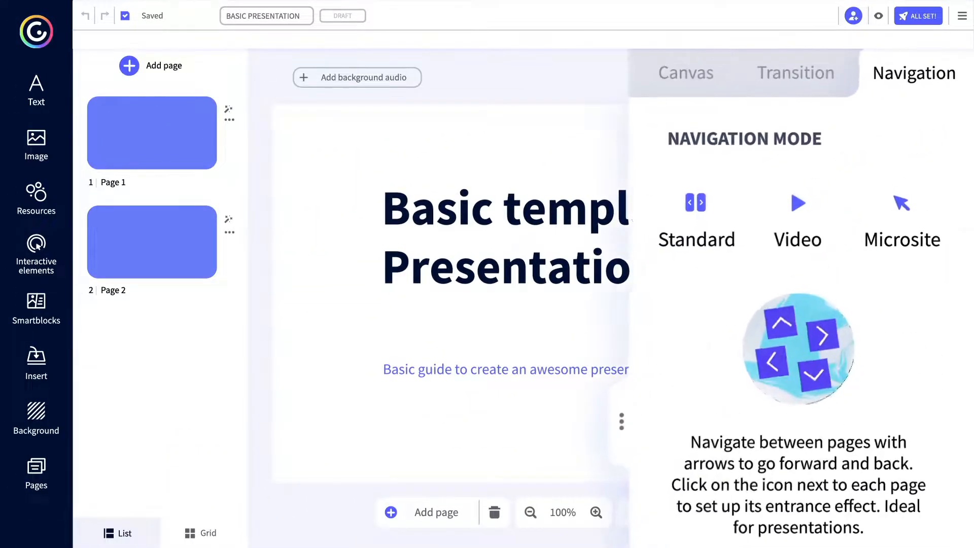
Step: Choose Standard navigation so pages move with forward and back arrows
{"action": "left_click", "coordinate": [695, 217]}
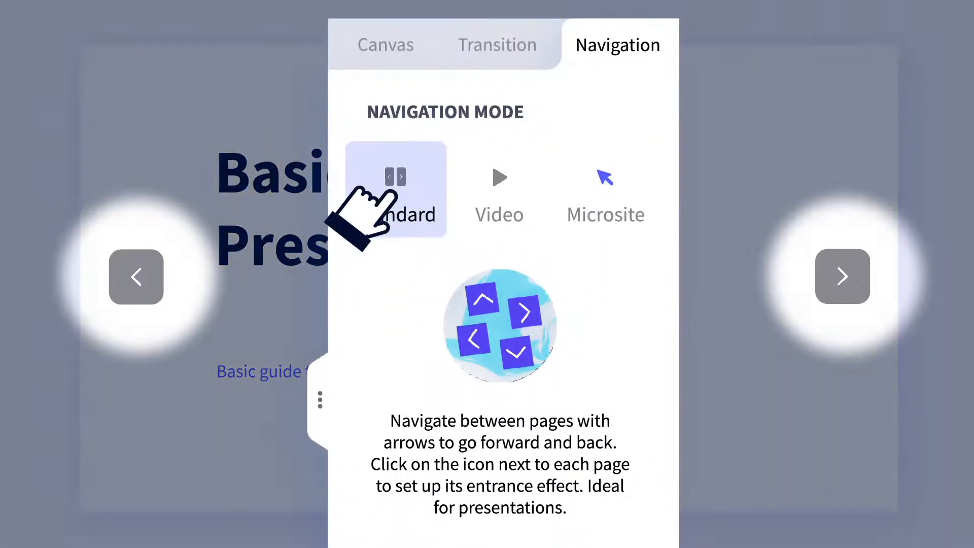
Step: Try the Microsite mode, then leave the presentation in Video navigation
{"action": "left_click", "coordinate": [606, 189]}
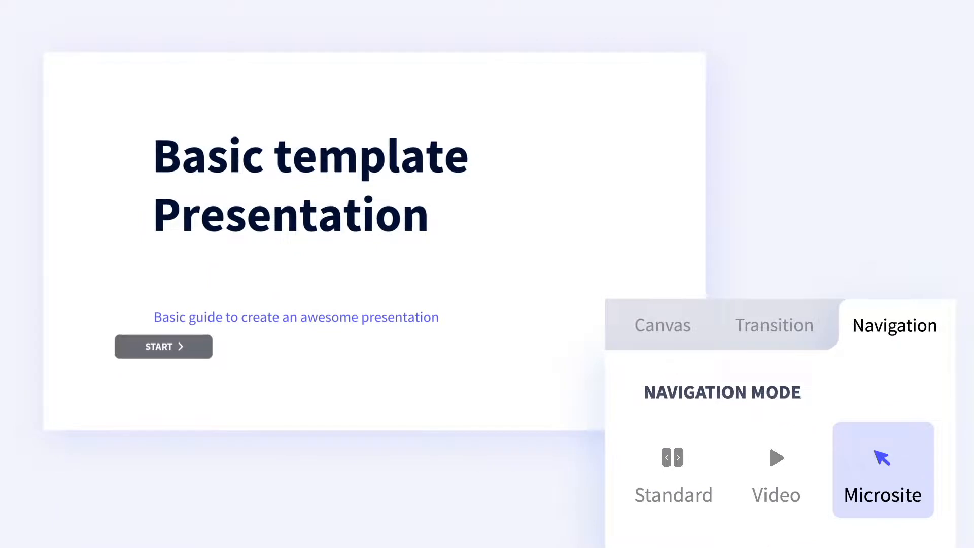
{"action": "left_click", "coordinate": [882, 469]}
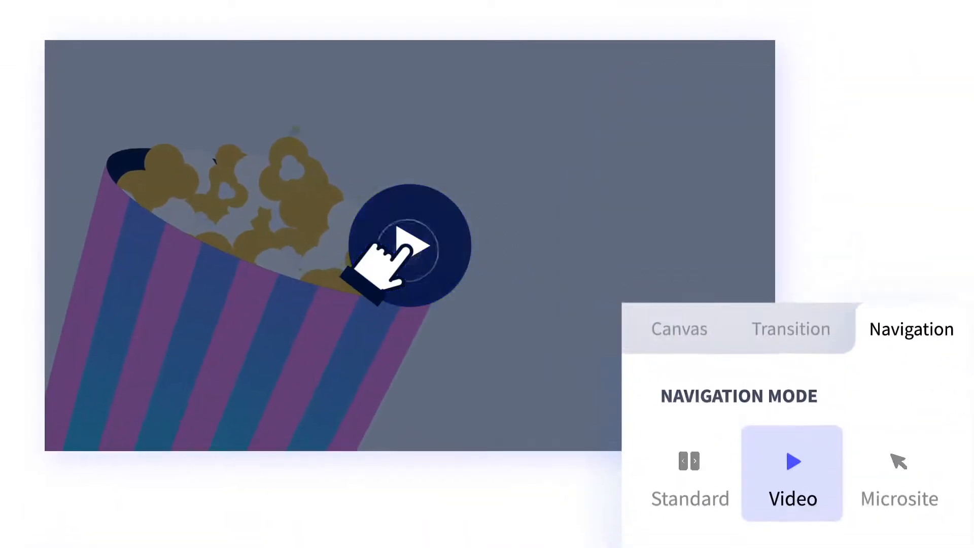
Step: Show the Transition settings for pages A and B, horizontal direction and no style
{"action": "left_click", "coordinate": [407, 245]}
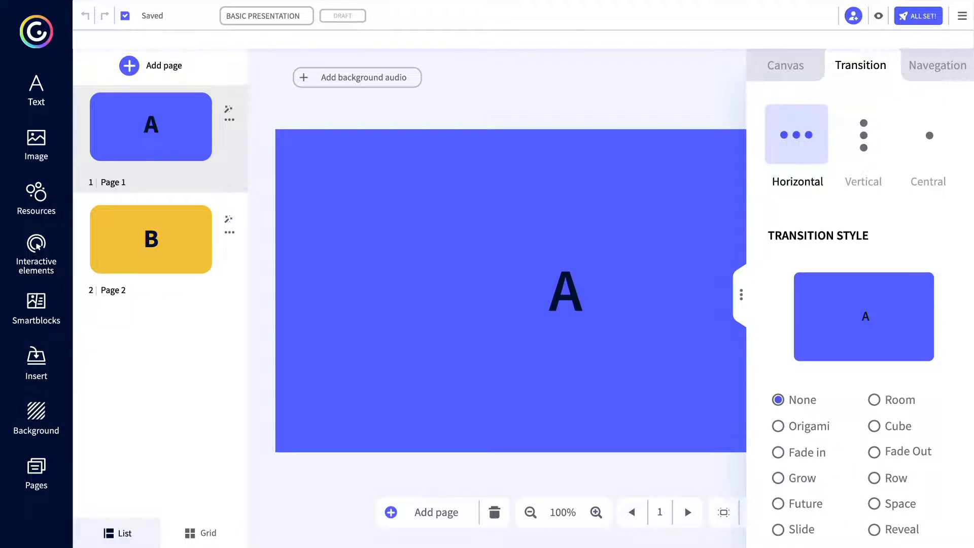
Step: Preview the Origami style, then set the slide transition to Fade in
{"action": "scroll", "scroll_direction": "down", "scroll_amount": 3}
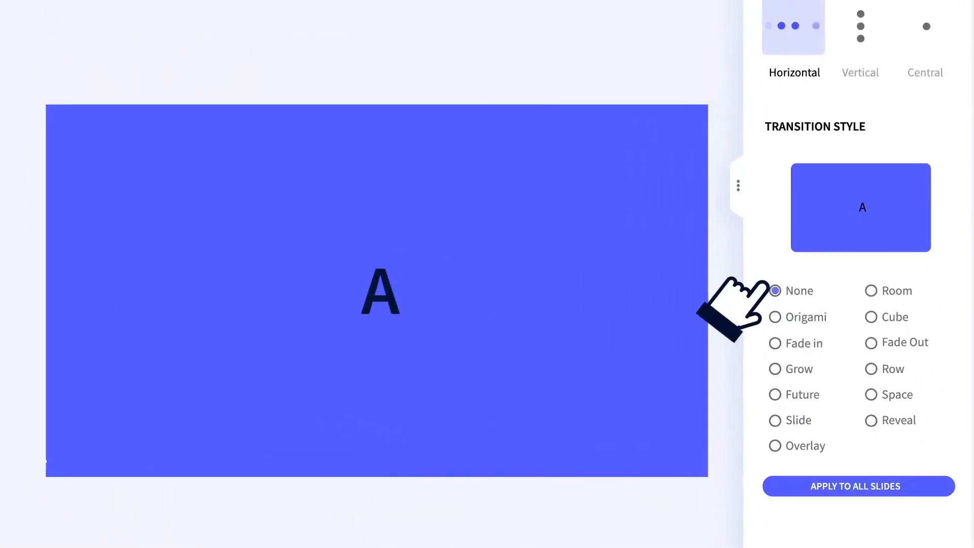
{"action": "left_click", "coordinate": [774, 317]}
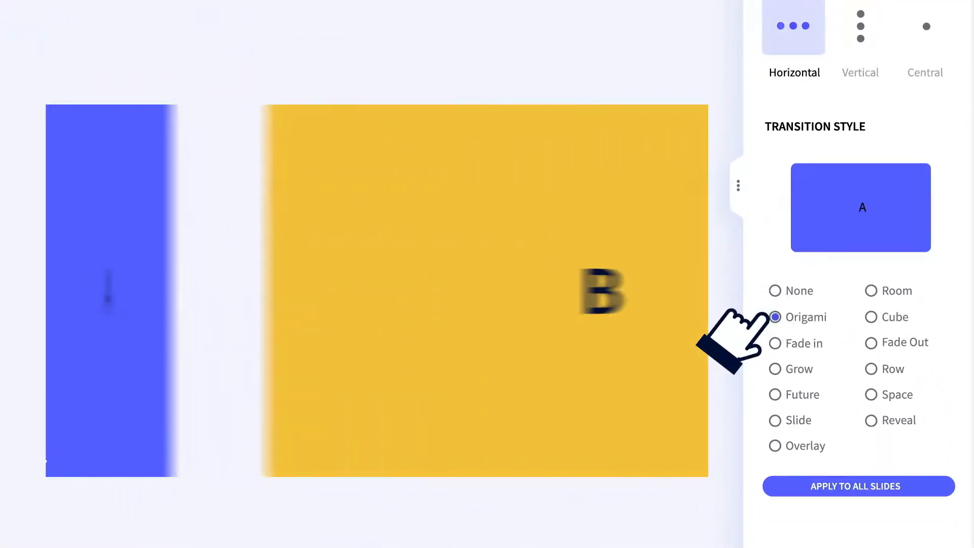
{"action": "left_click", "coordinate": [774, 343]}
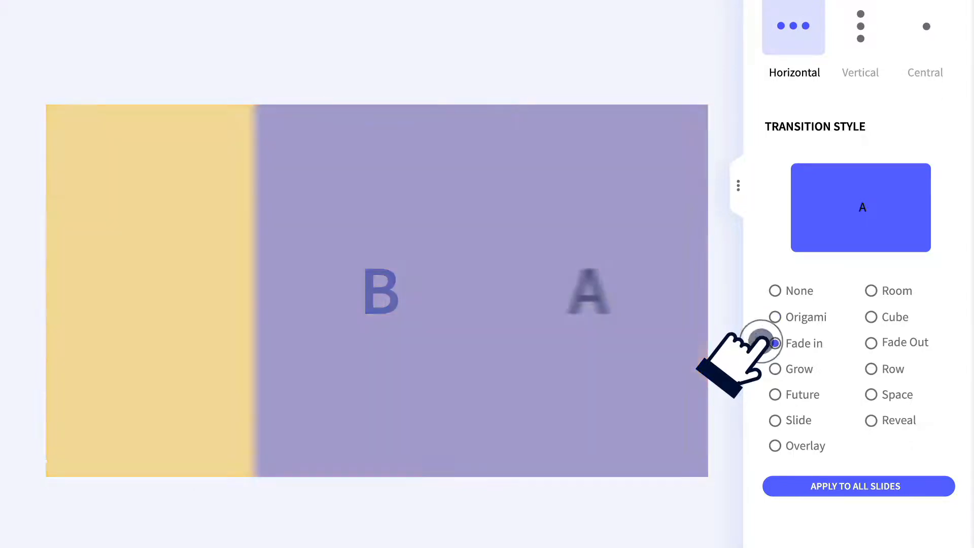
{"action": "left_click", "coordinate": [774, 343]}
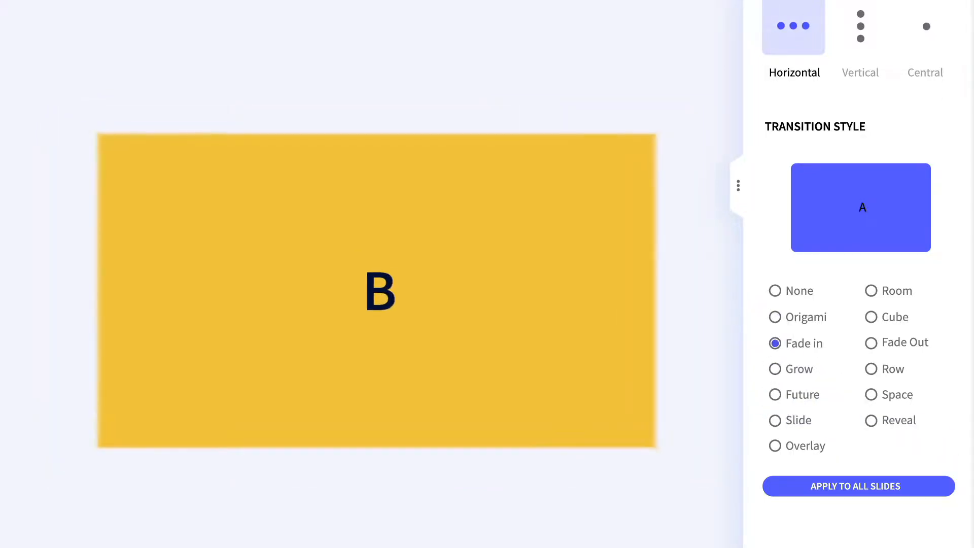
{"action": "left_click", "coordinate": [73, 126]}
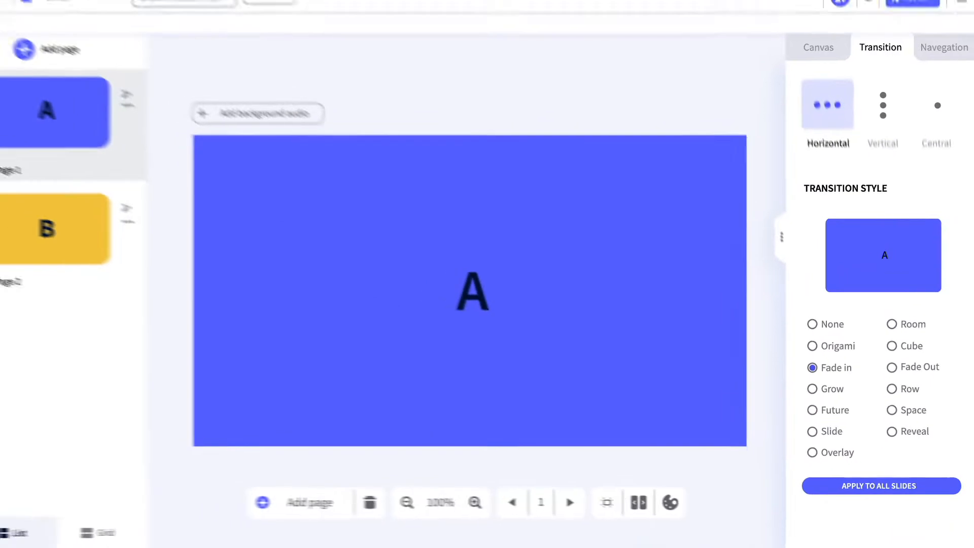
Step: Keep Standard navigation with a Horizontal transition direction
{"action": "left_click", "coordinate": [944, 47]}
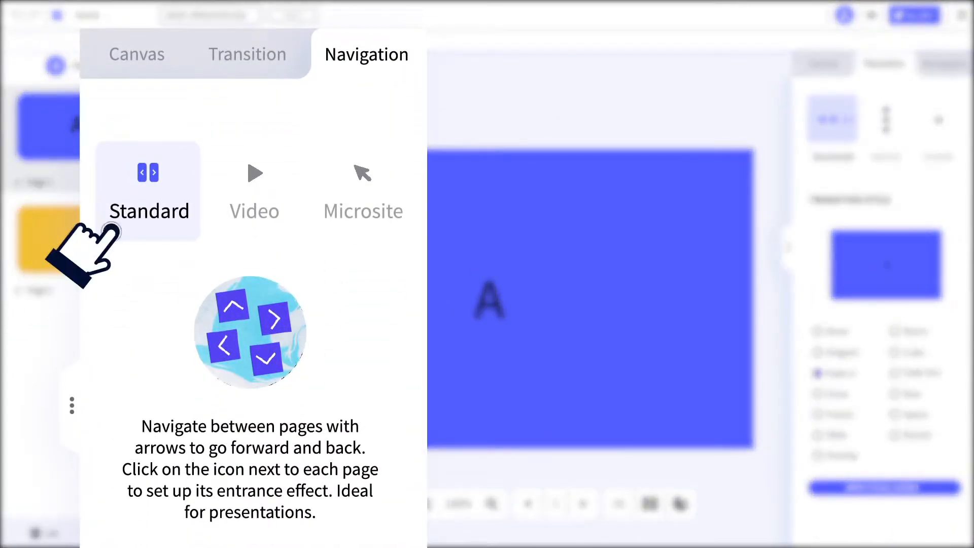
{"action": "left_click", "coordinate": [728, 54]}
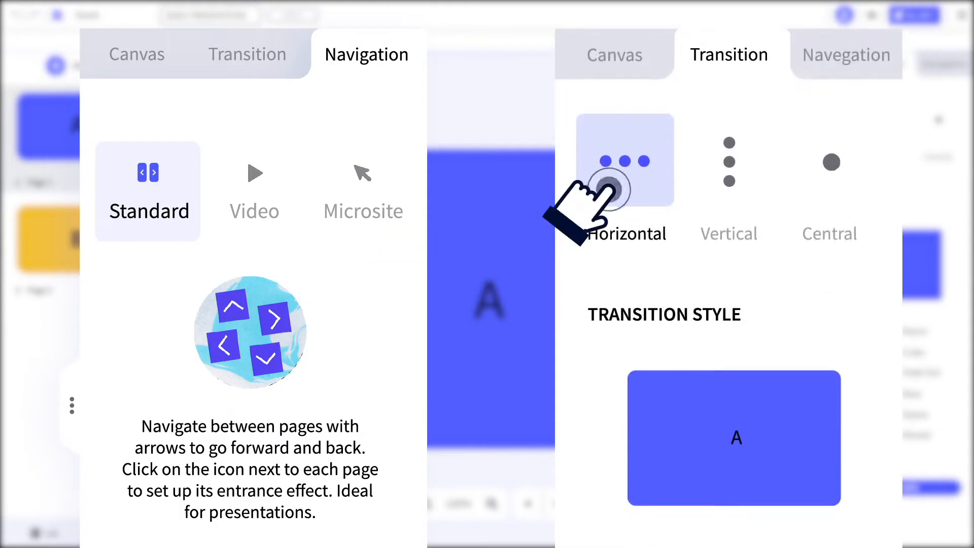